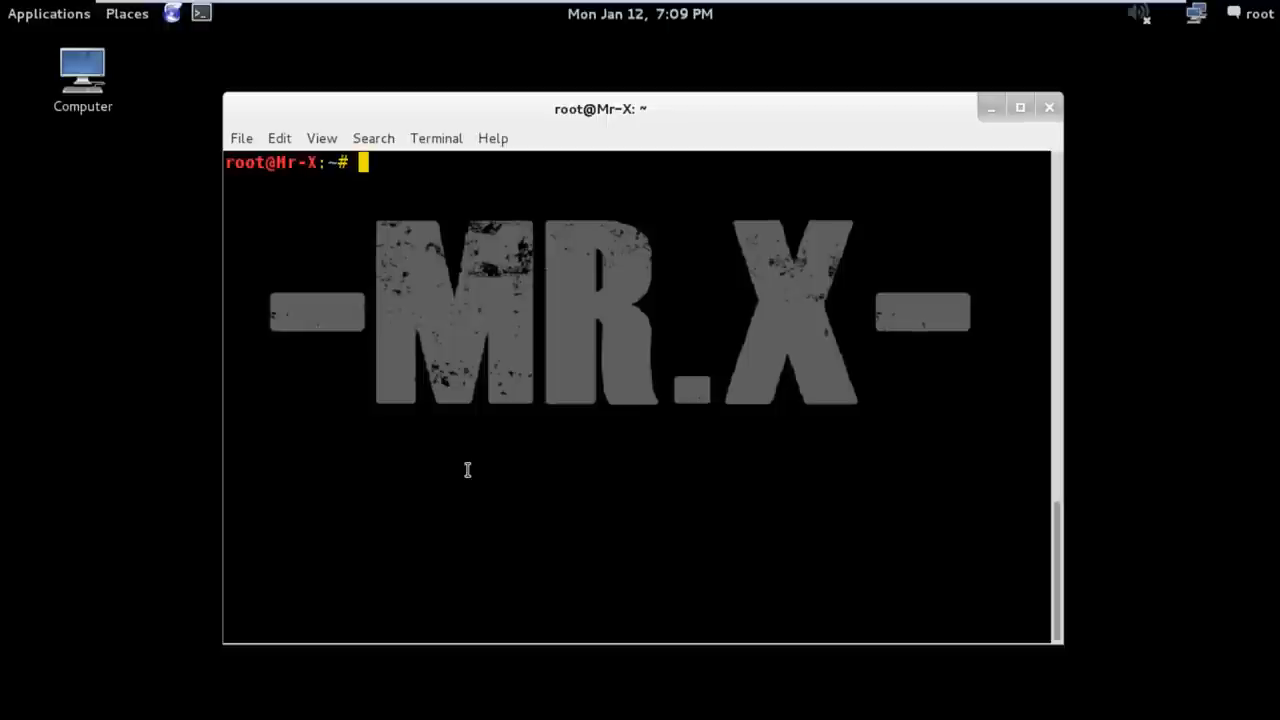
# Review xsser's command-line option help, then clear the screen and start a fresh xsser command.
pyautogui.click(1020, 108)
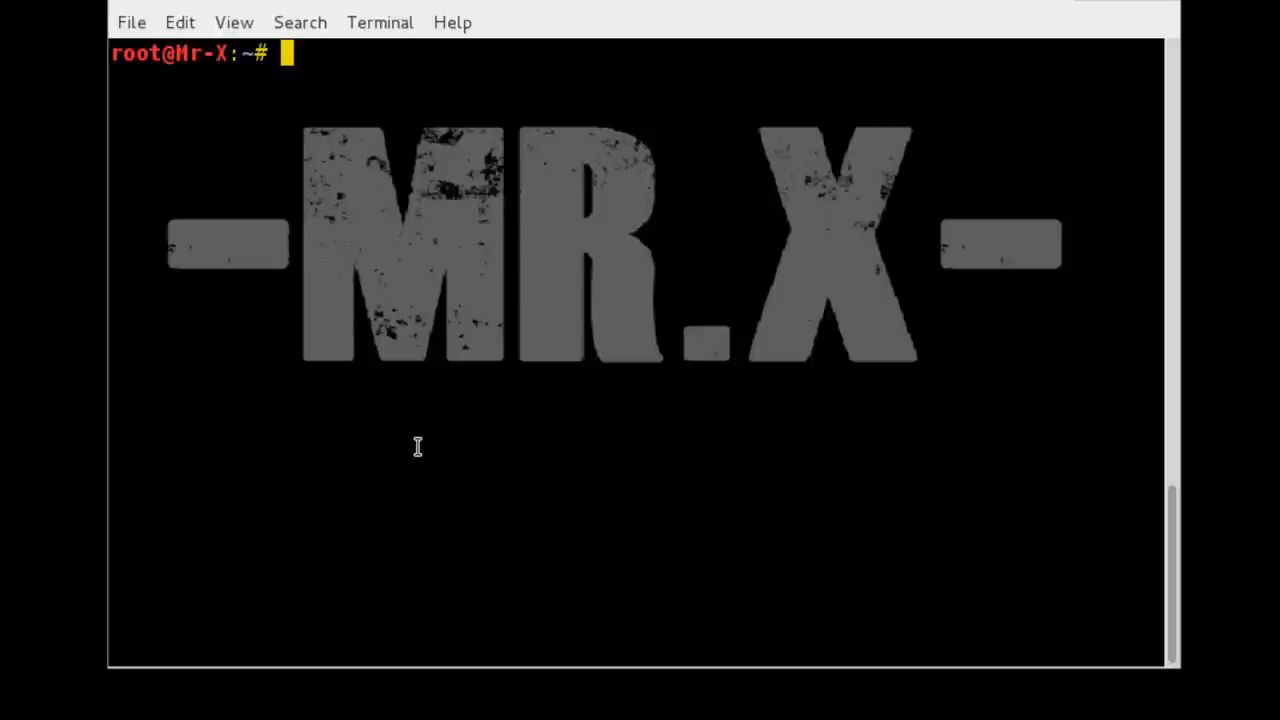
pyautogui.moveTo(408, 450)
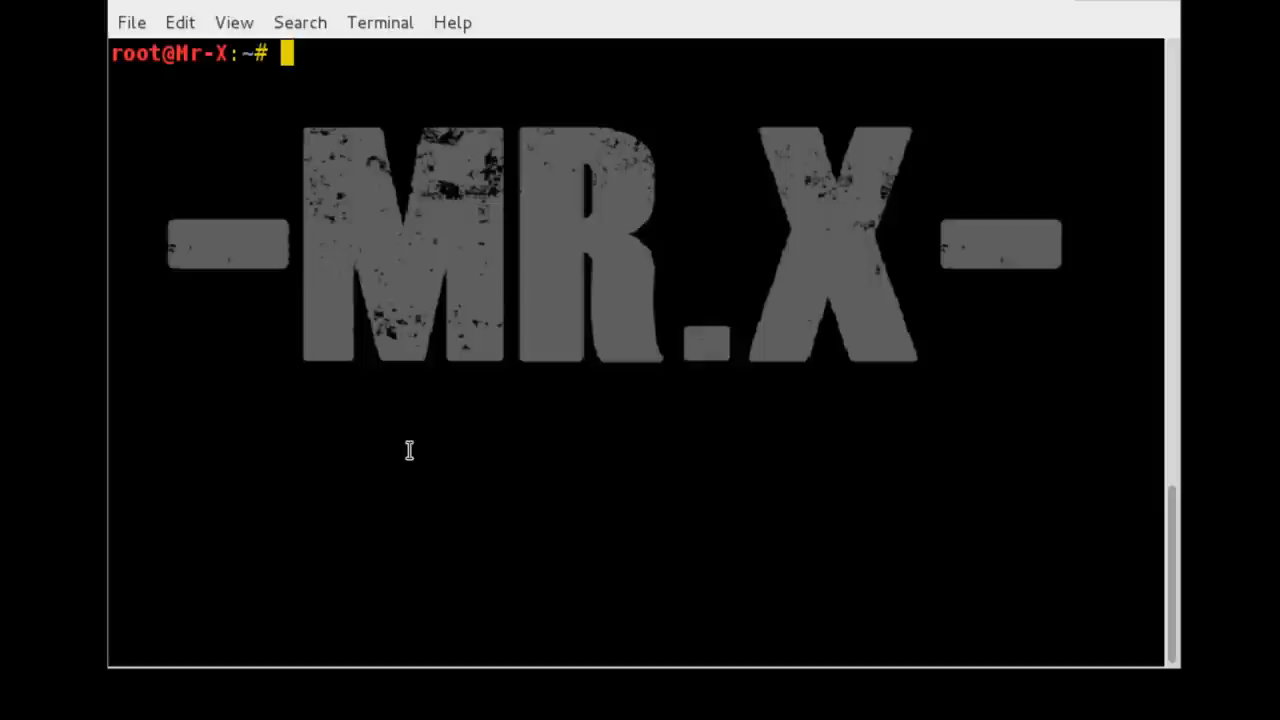
pyautogui.moveTo(388, 458)
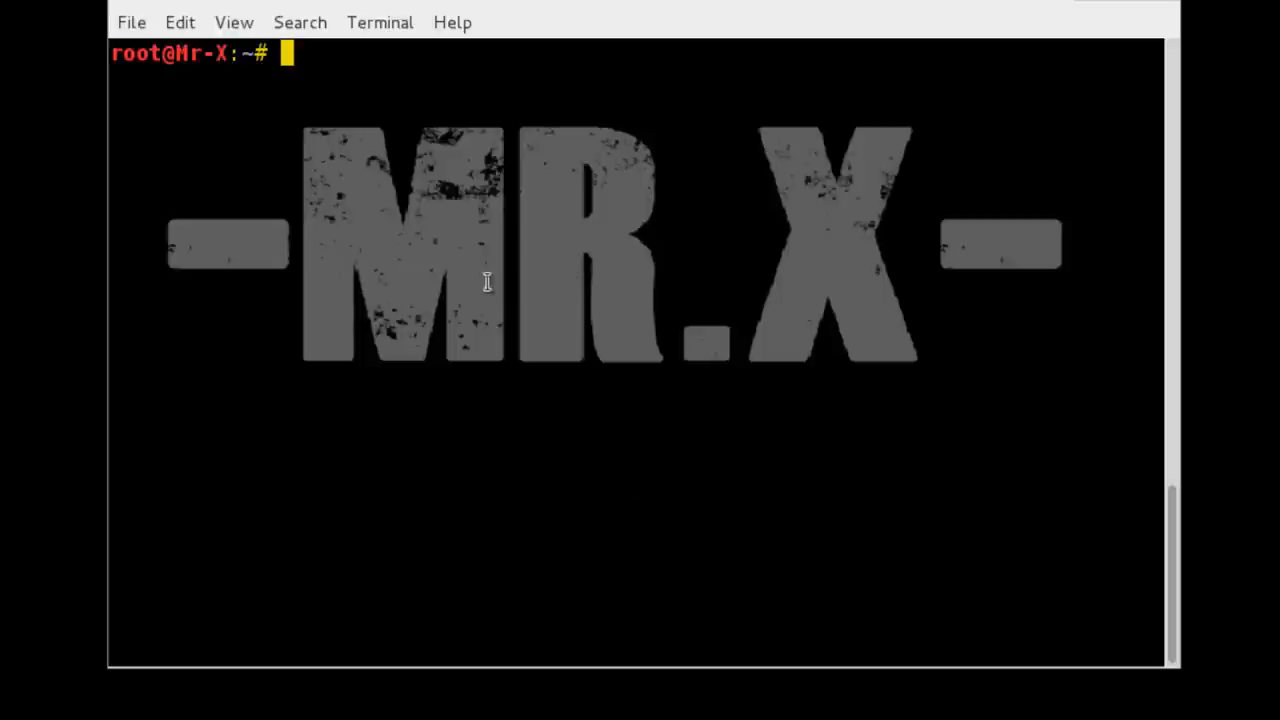
pyautogui.moveTo(608, 304)
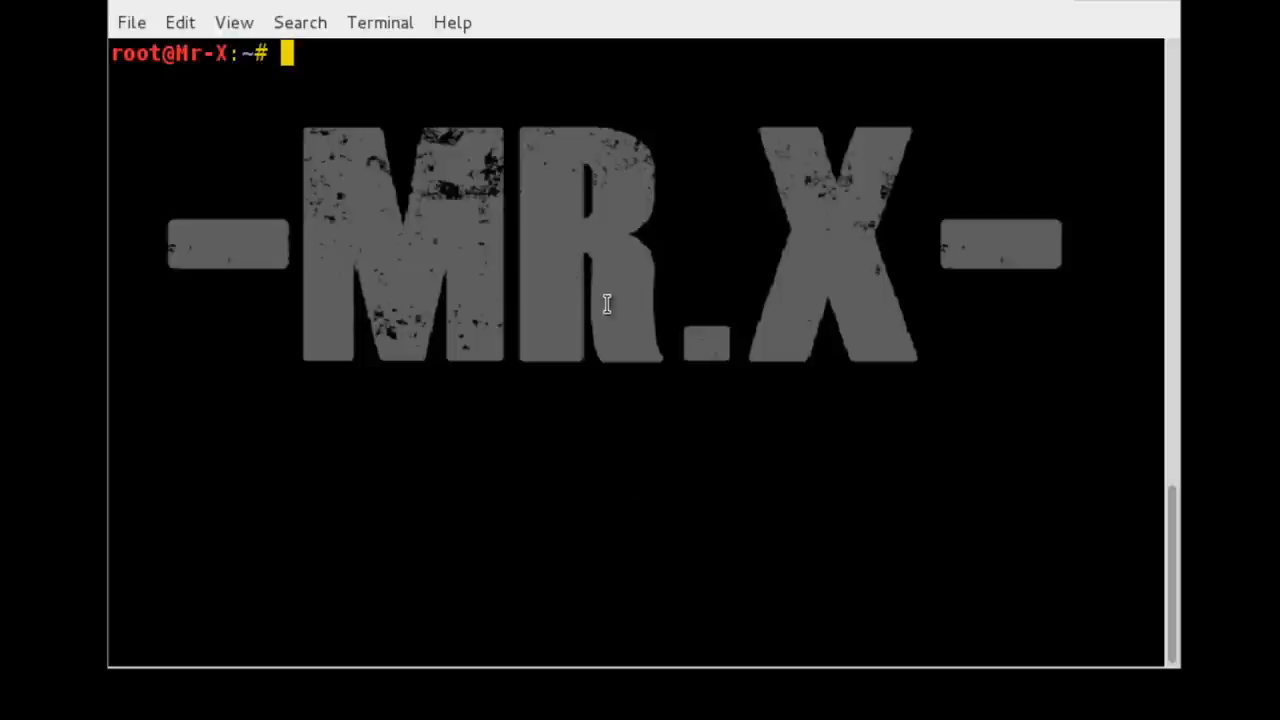
pyautogui.write('xsser')
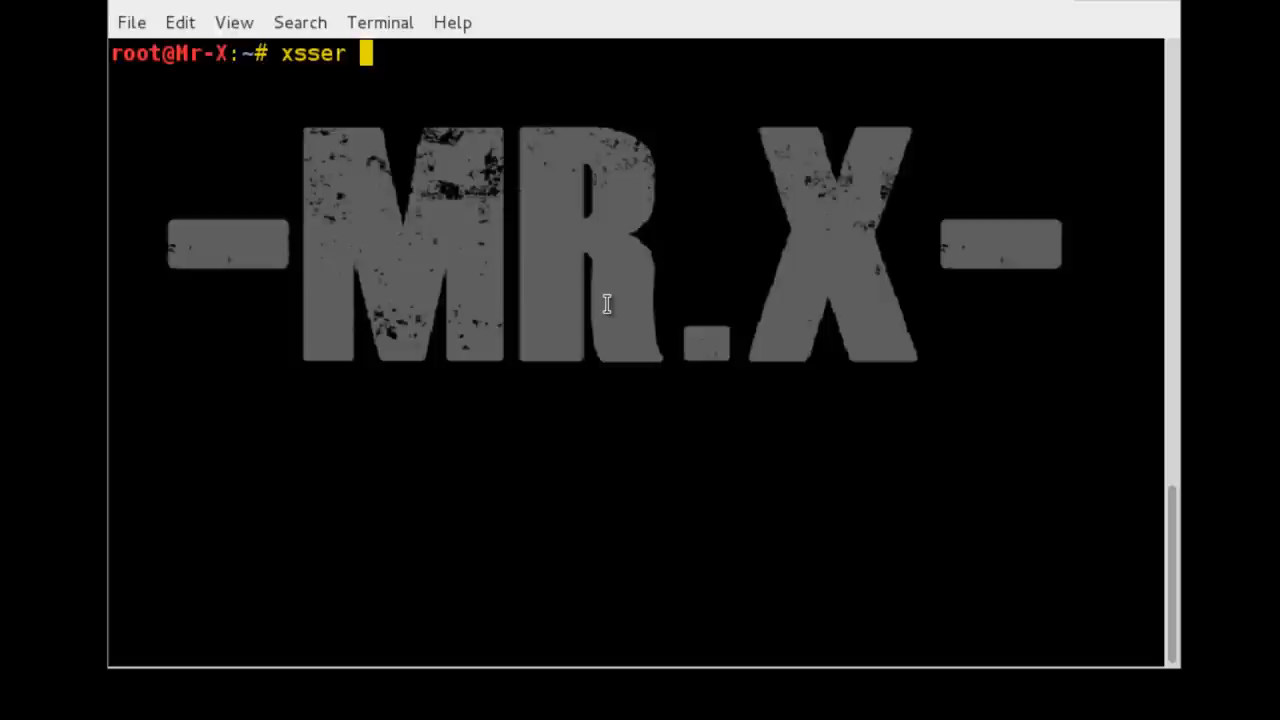
pyautogui.write('-')
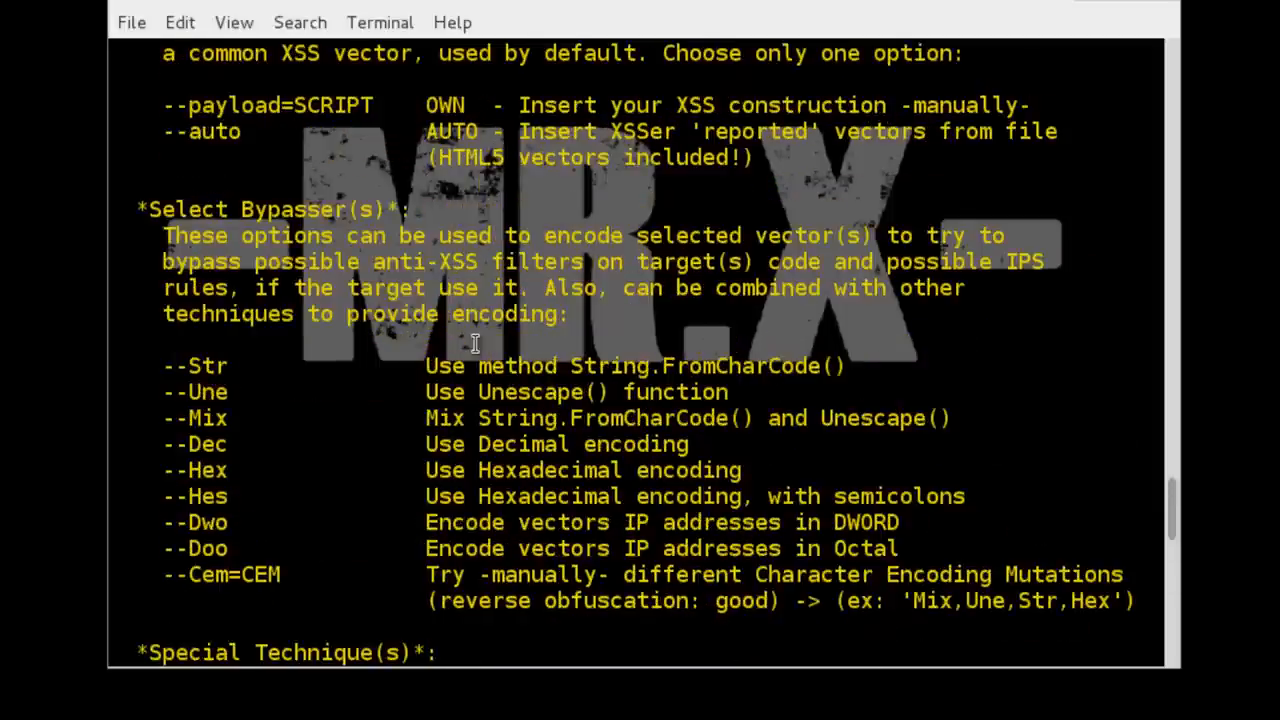
pyautogui.scroll(3)
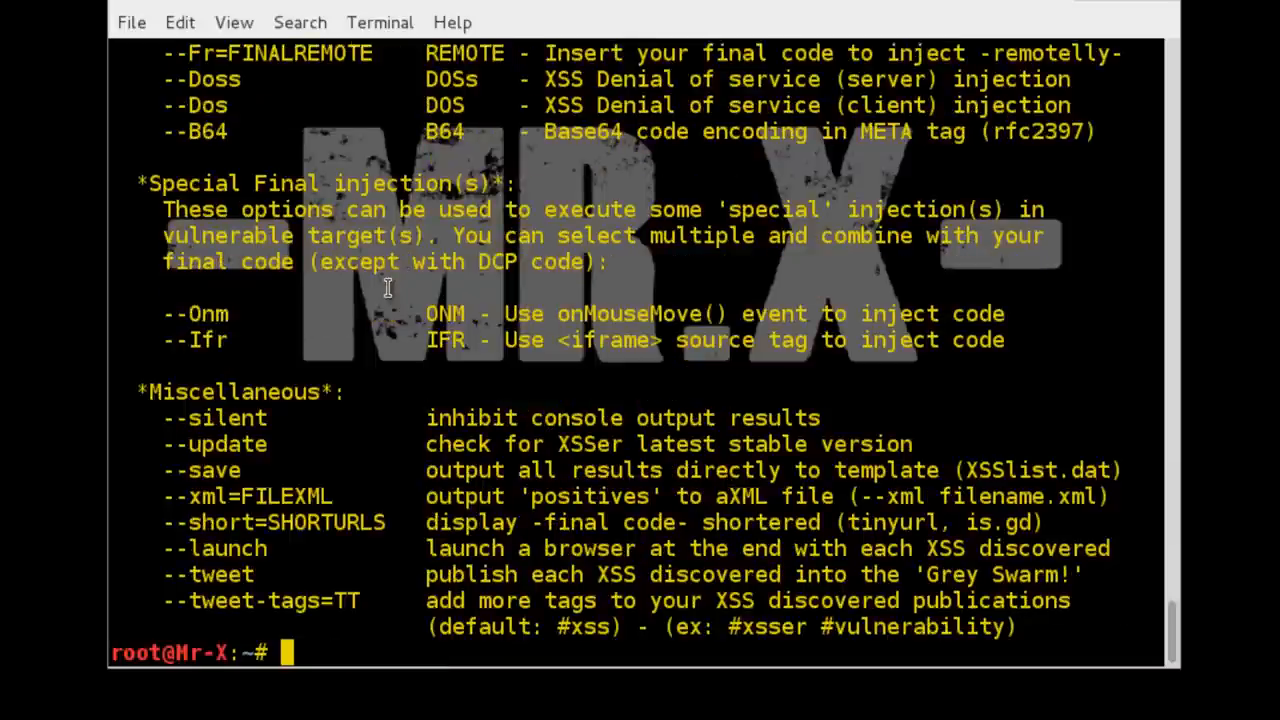
pyautogui.write('xsser')
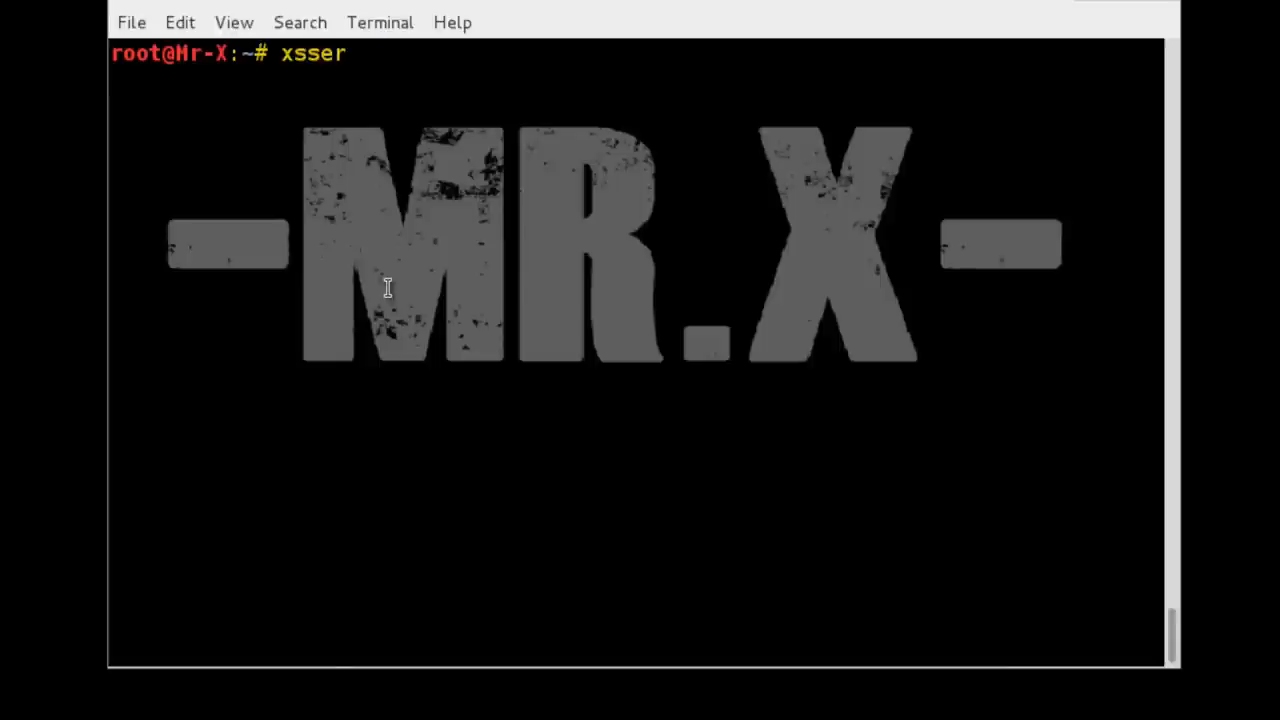
# Run xsser --gtk to launch the XSSer graphical interface.
pyautogui.write('--gt')
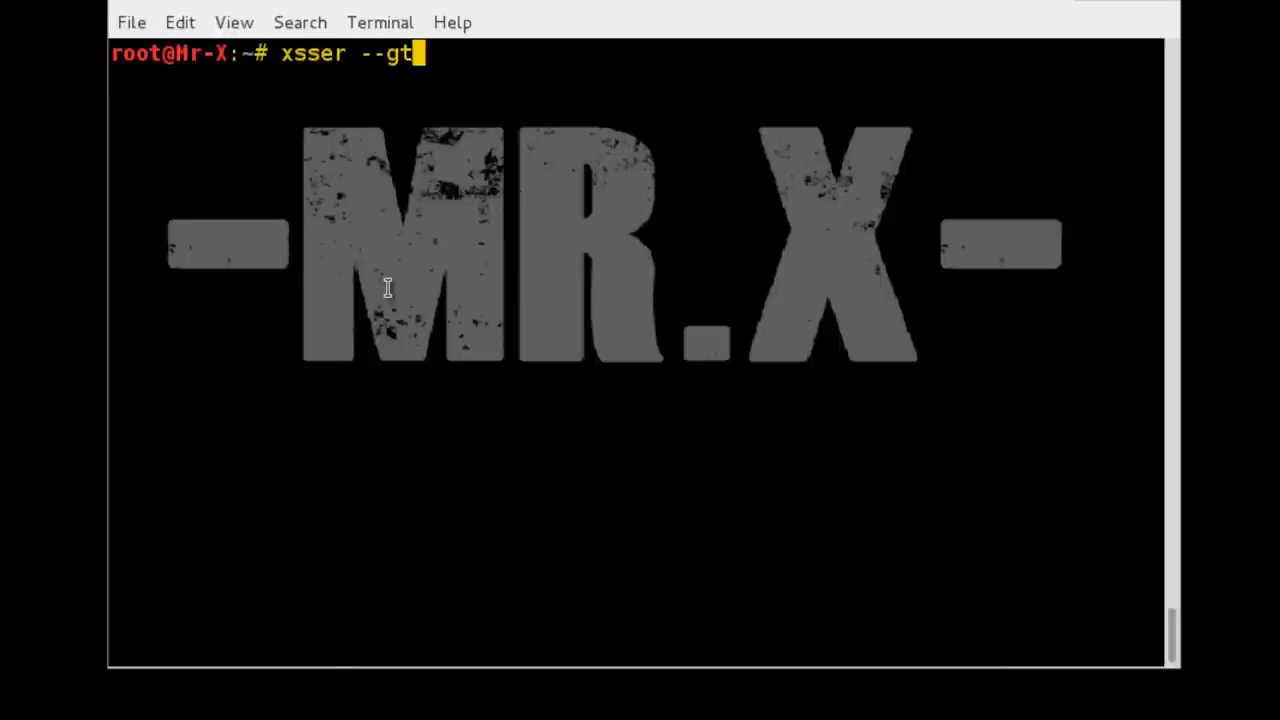
pyautogui.write('k')
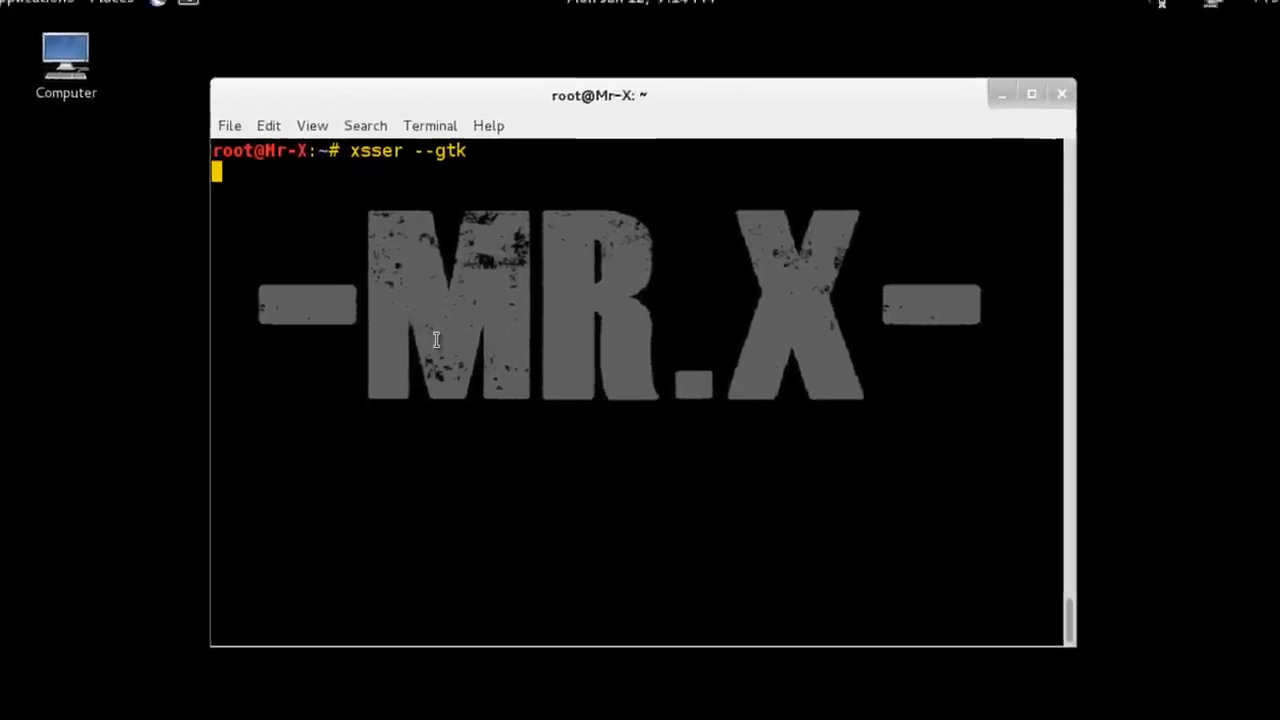
pyautogui.press('Return')
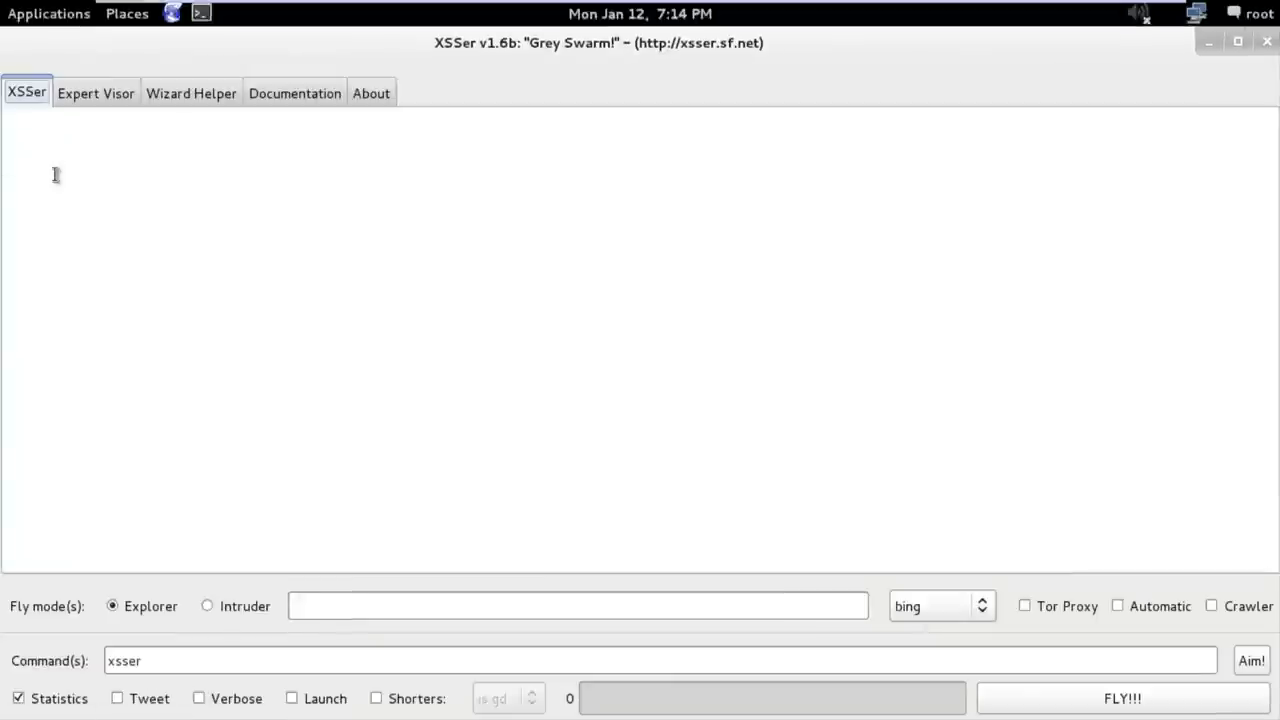
# Browse the Expert Visor panels, enable the live hit counter, and return to the main XSSer tab.
pyautogui.click(372, 92)
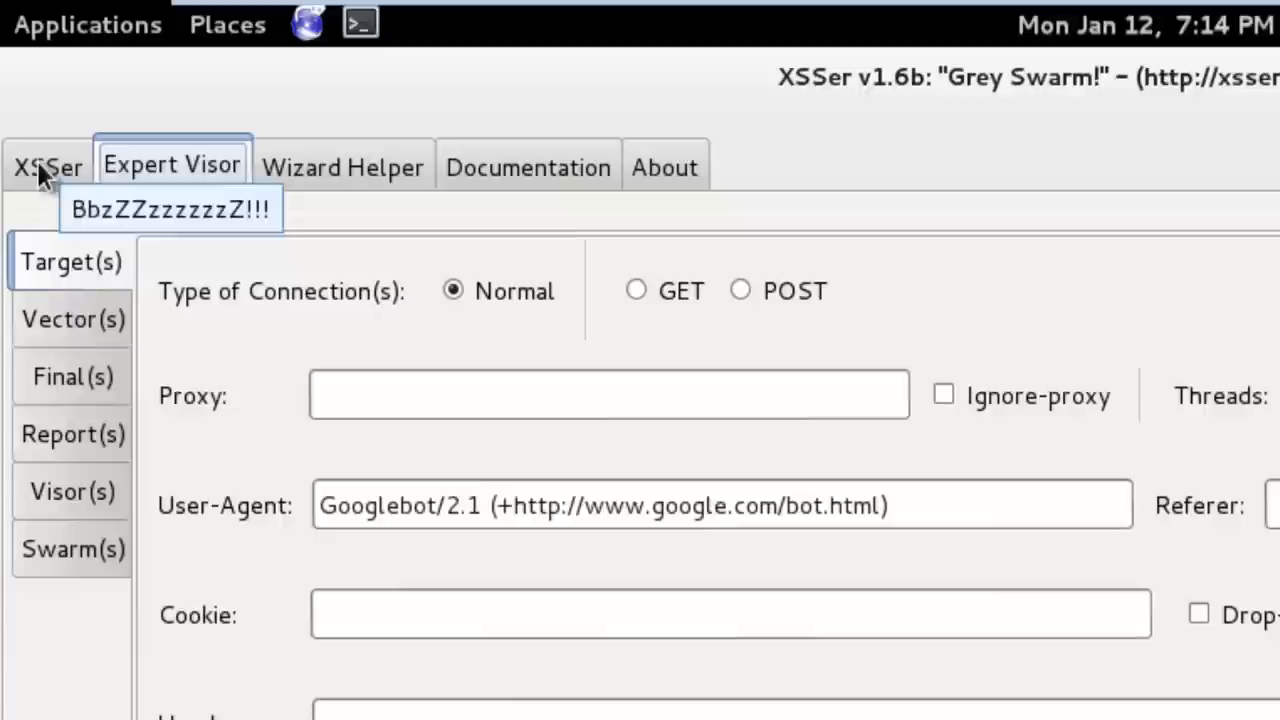
pyautogui.click(72, 492)
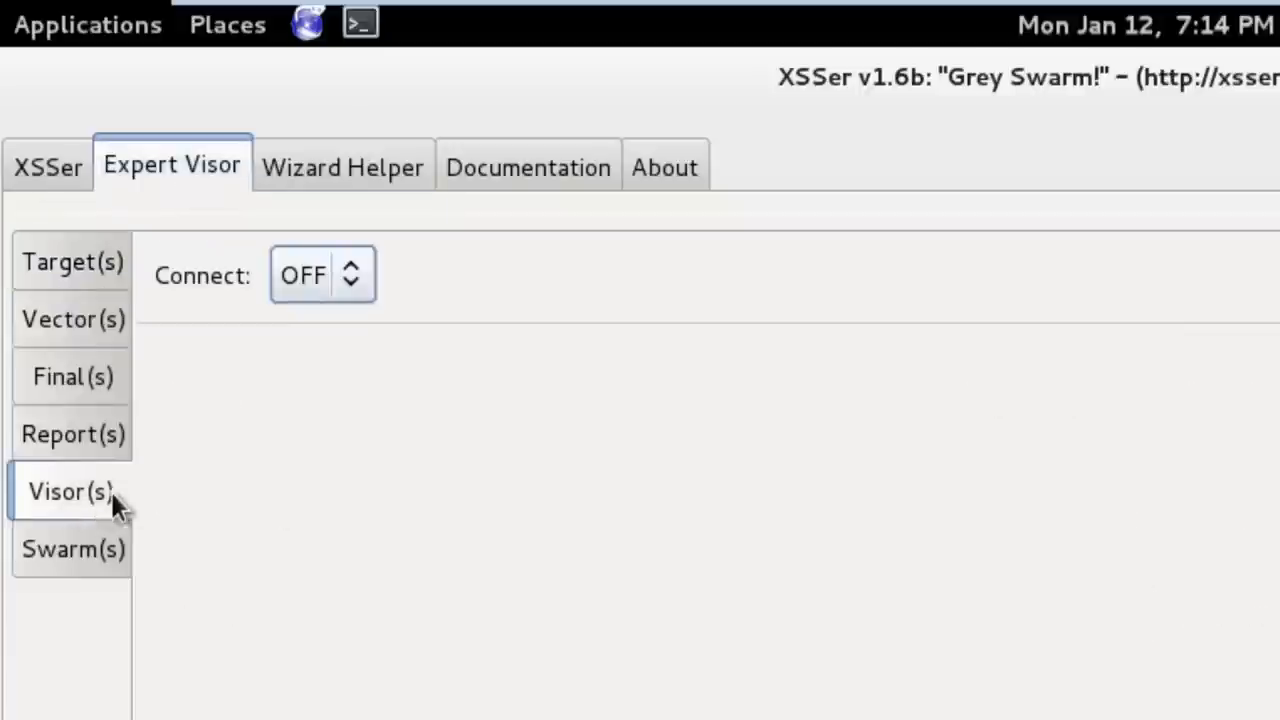
pyautogui.click(352, 264)
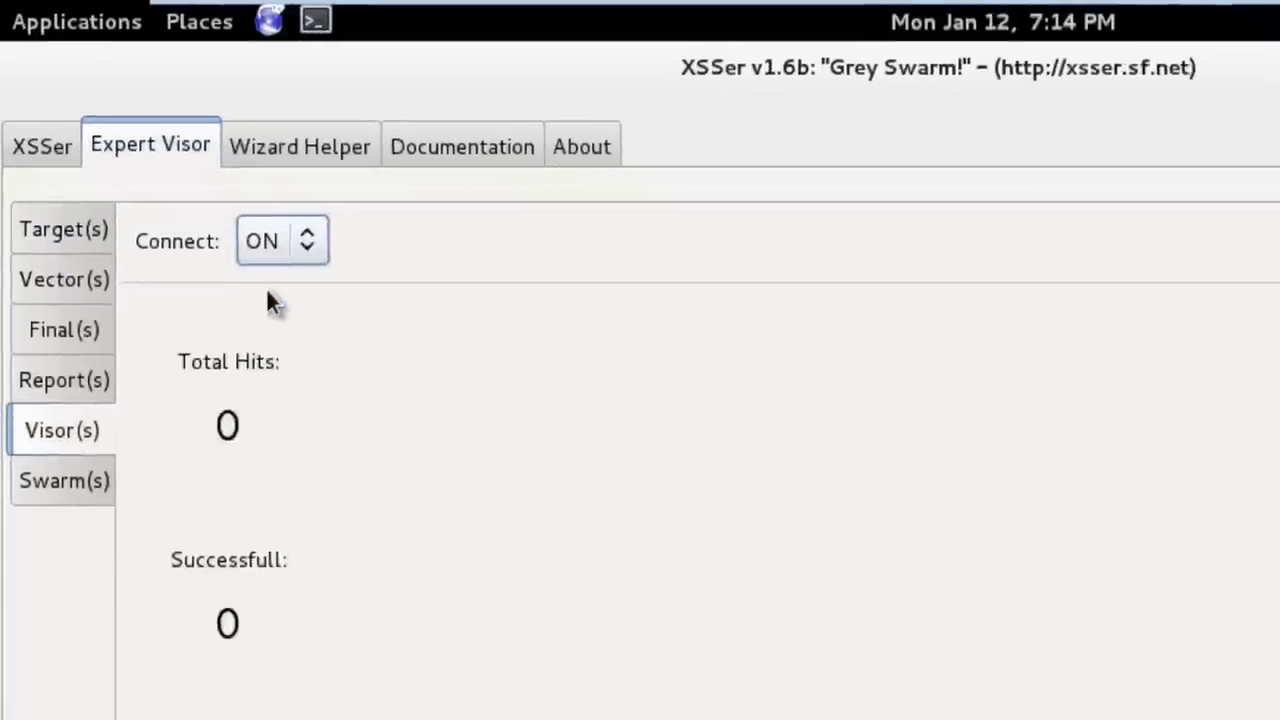
pyautogui.click(28, 94)
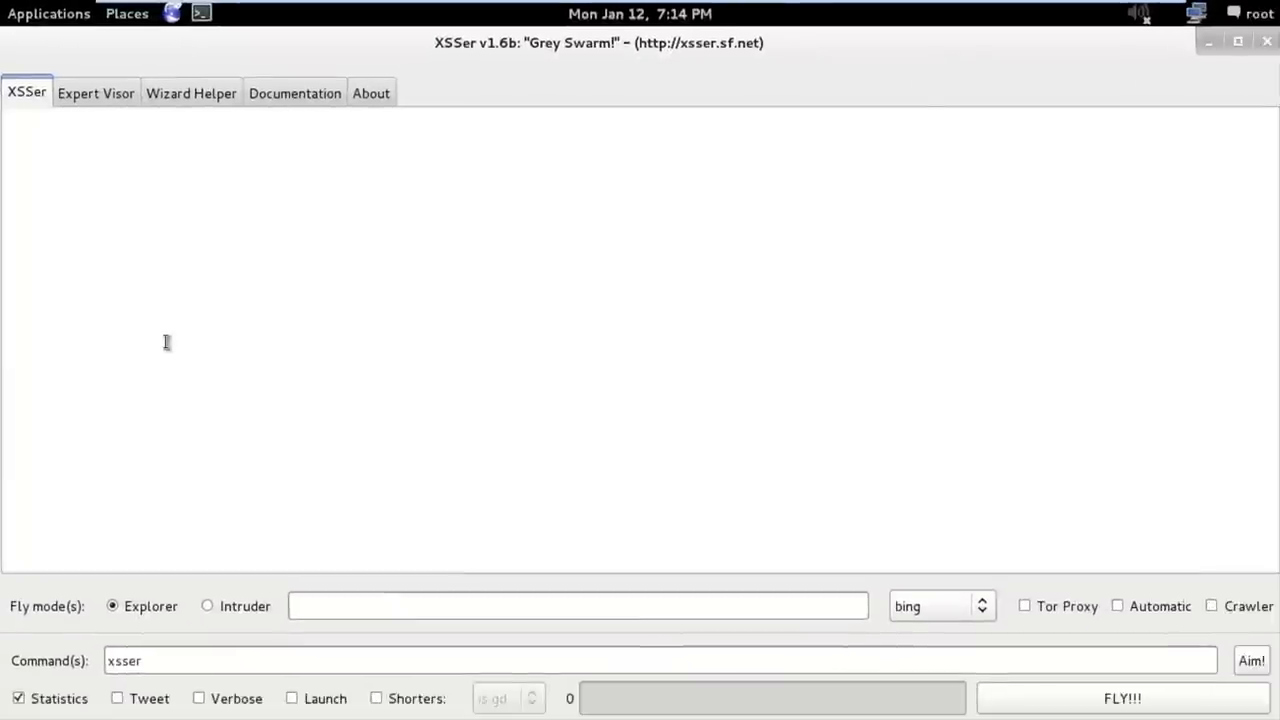
pyautogui.moveTo(368, 630)
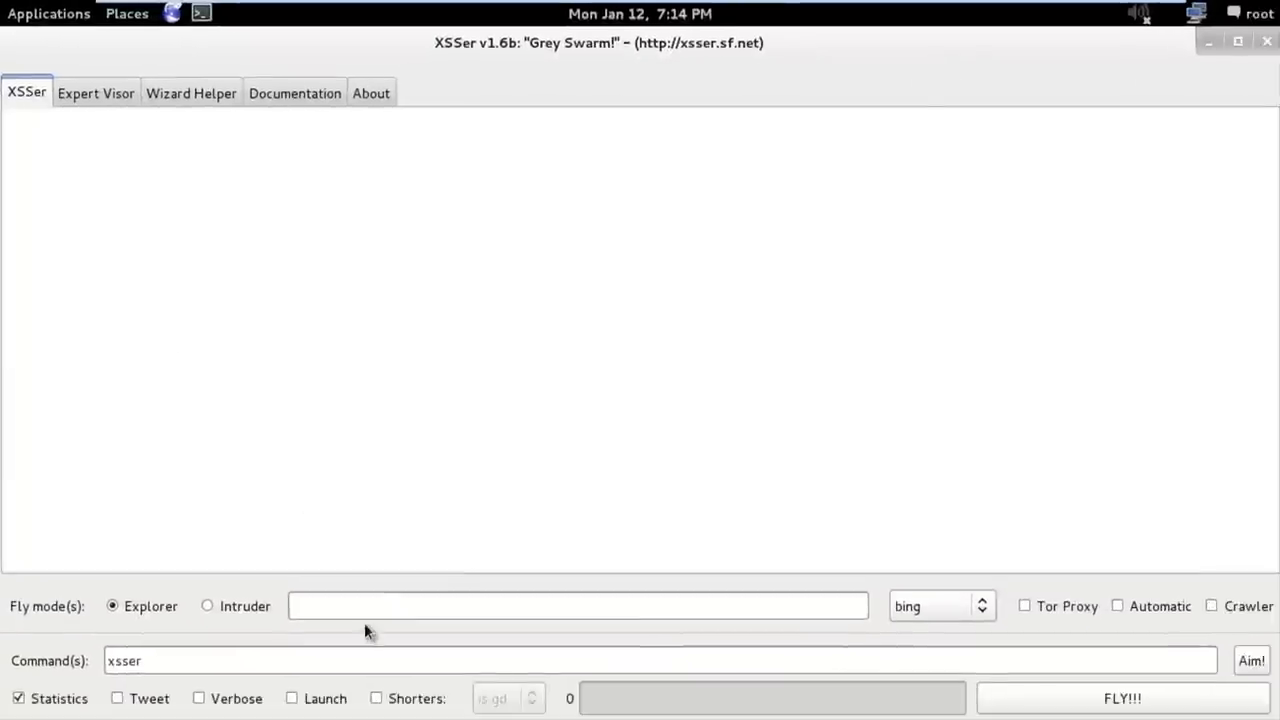
pyautogui.moveTo(208, 606)
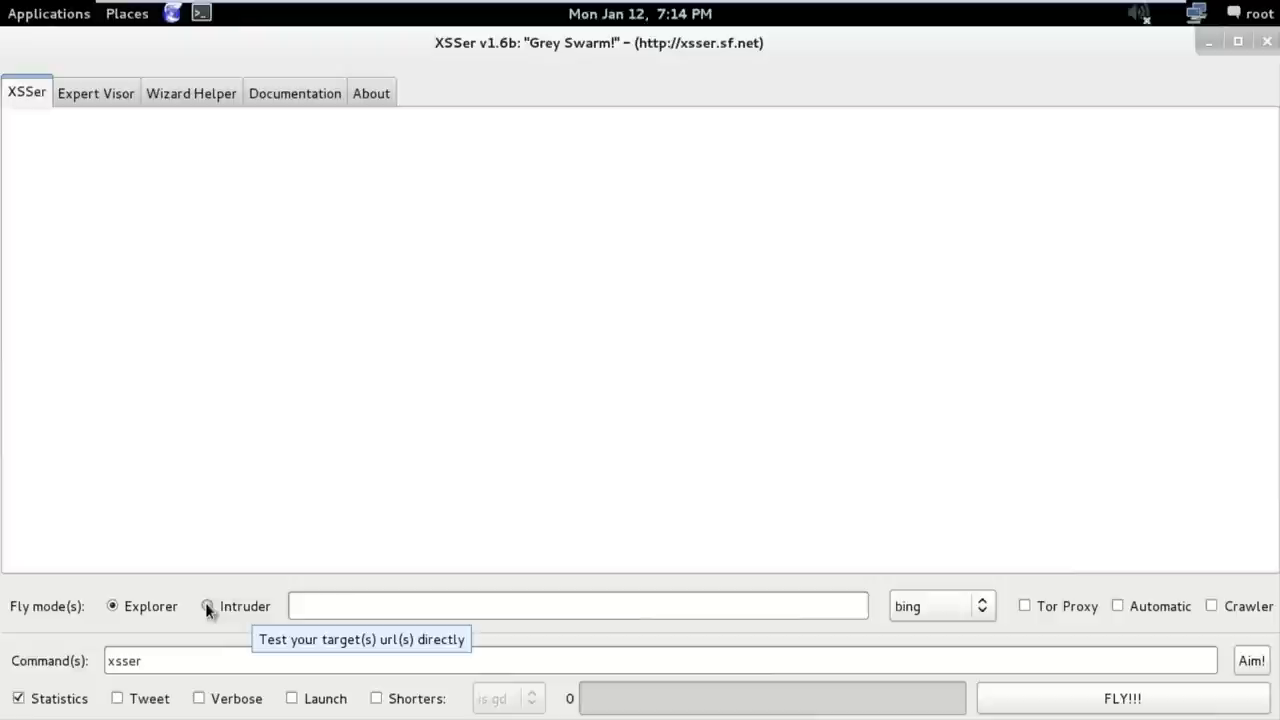
pyautogui.click(208, 606)
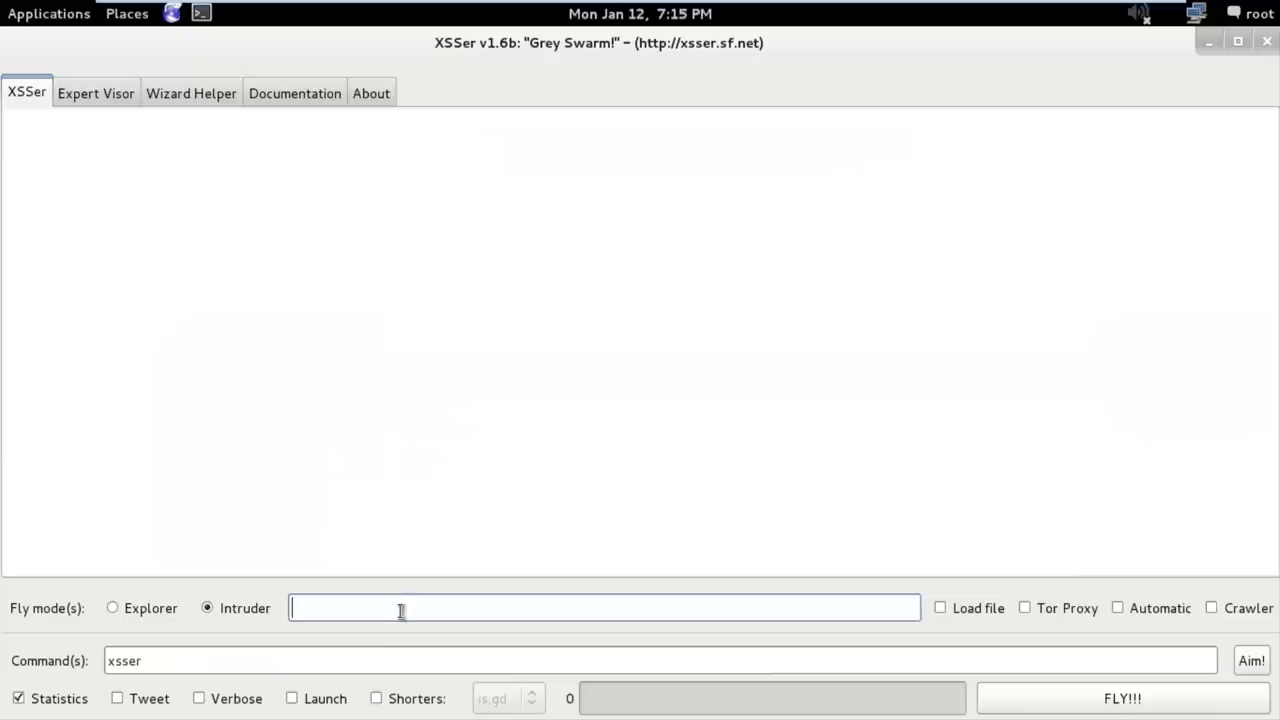
pyautogui.write('http://192.168.1.131/mutillidae/index.php?page=home.php')
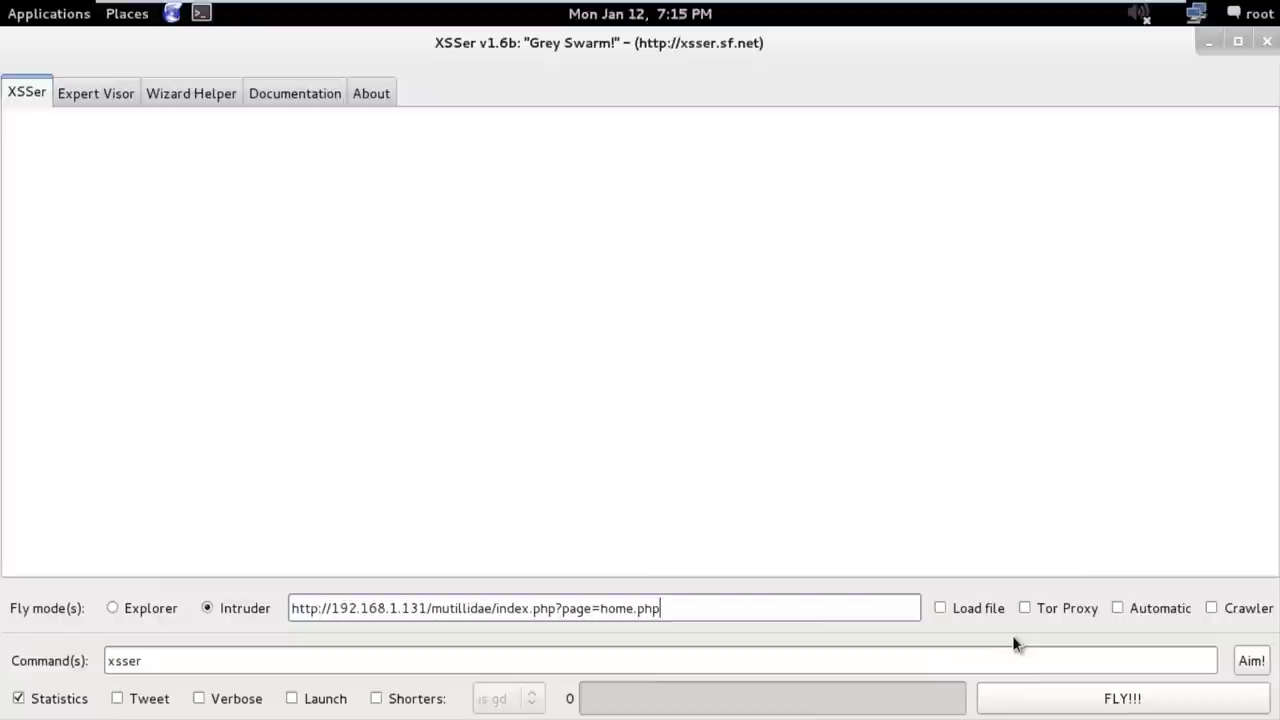
pyautogui.click(1116, 608)
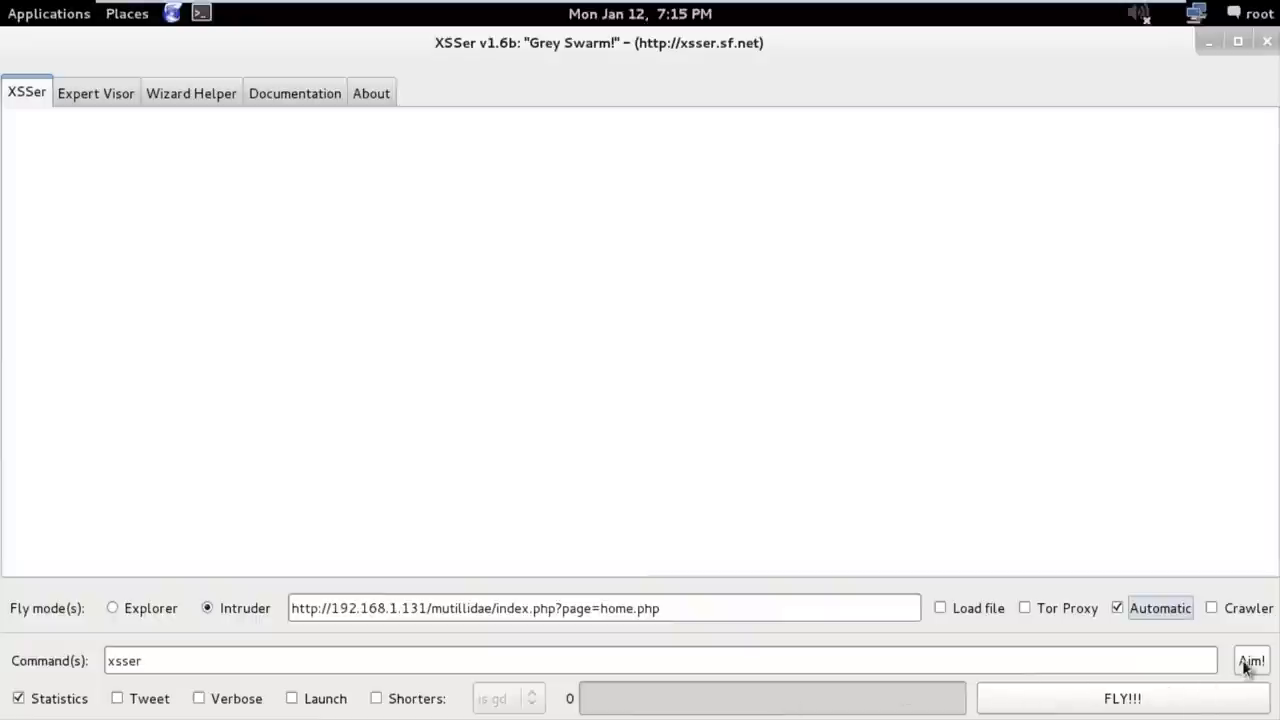
pyautogui.click(1252, 660)
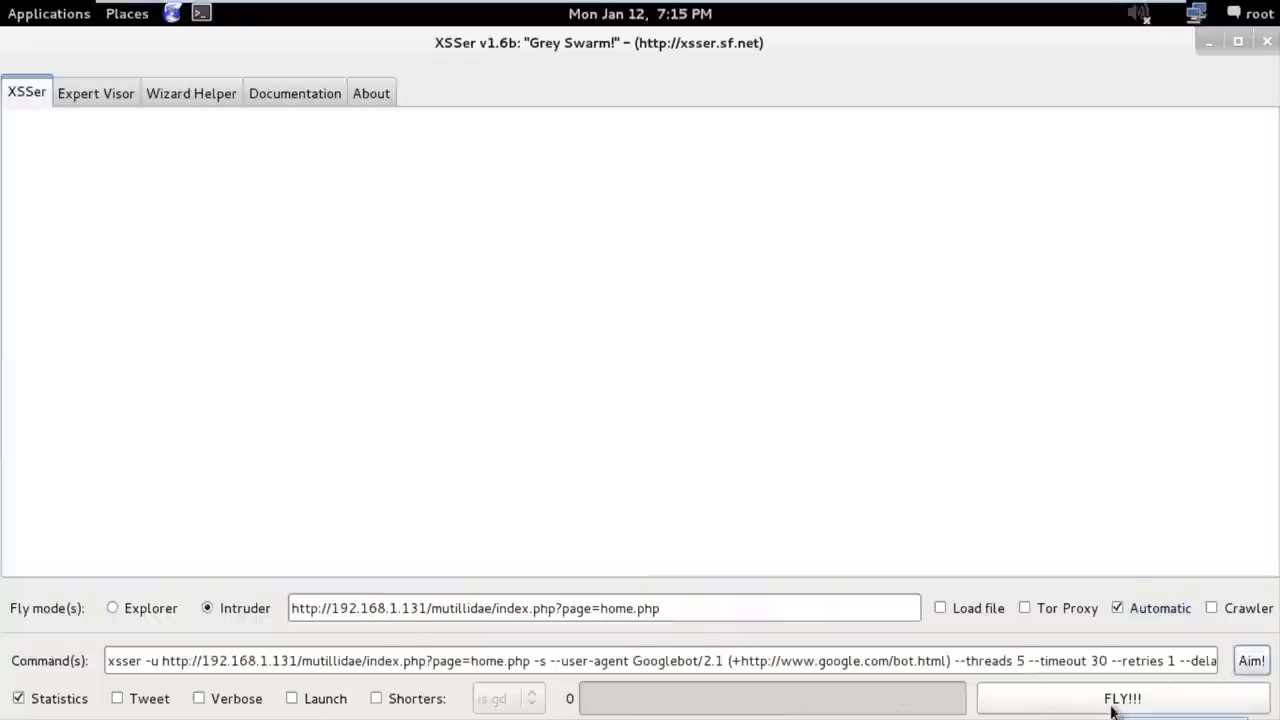
pyautogui.click(1120, 698)
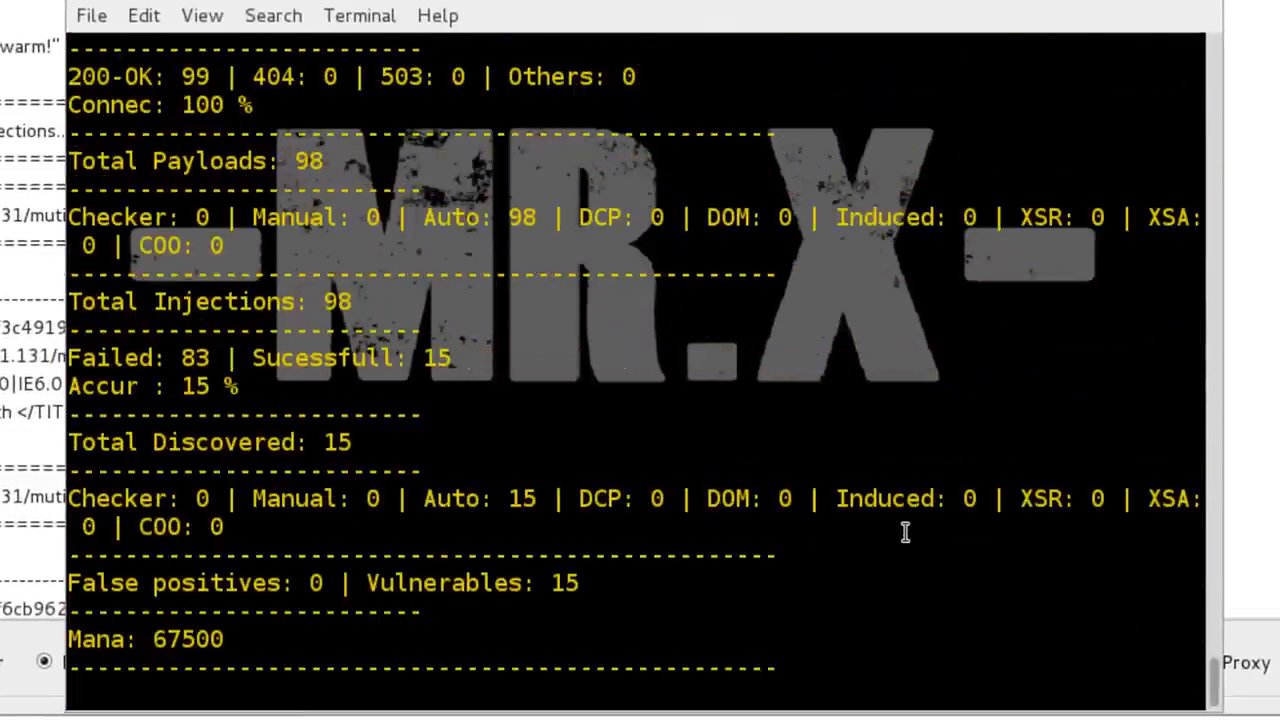
# Scroll the terminal output to the Final Results listing the 15 successful XSS injections.
pyautogui.scroll(-3)
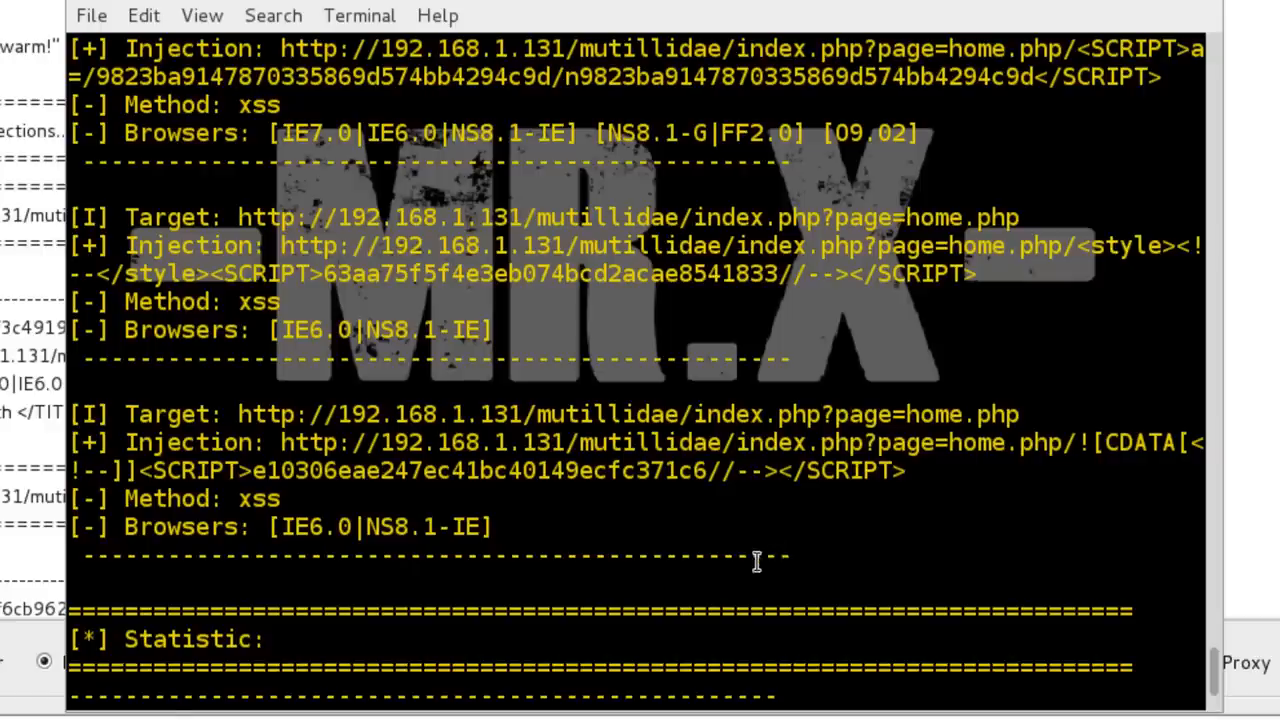
pyautogui.scroll(-3)
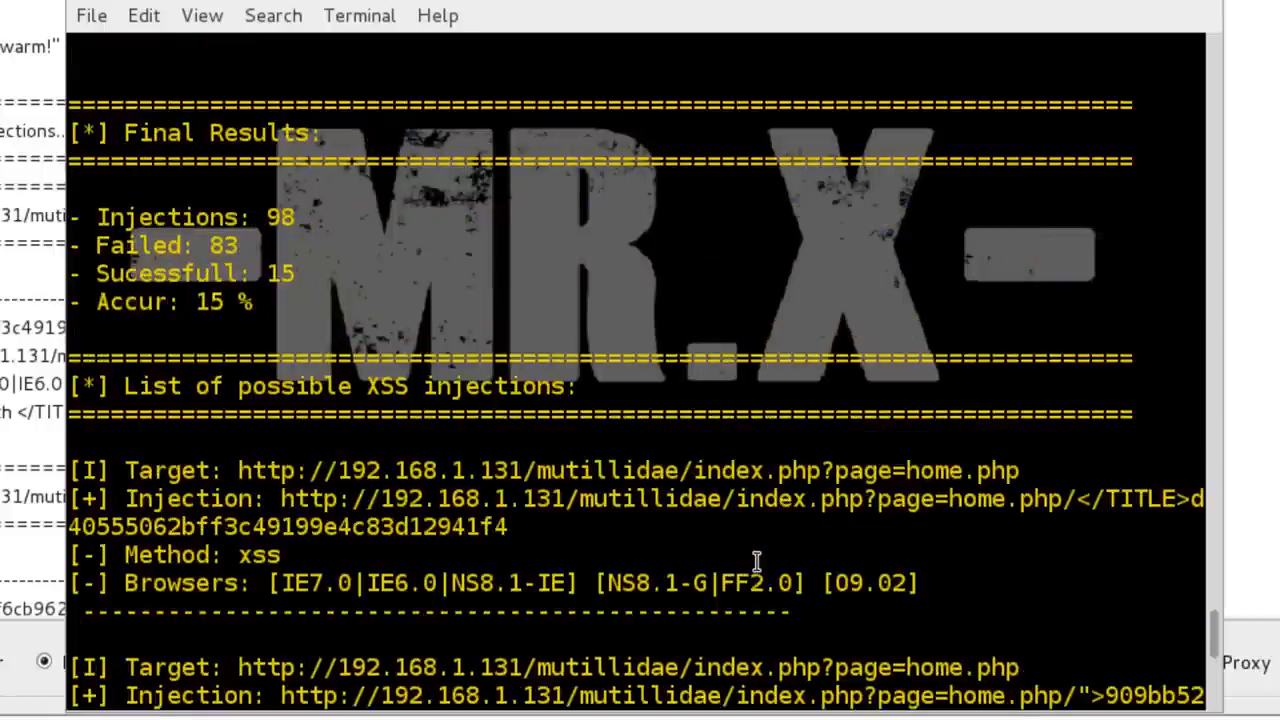
pyautogui.moveTo(104, 232)
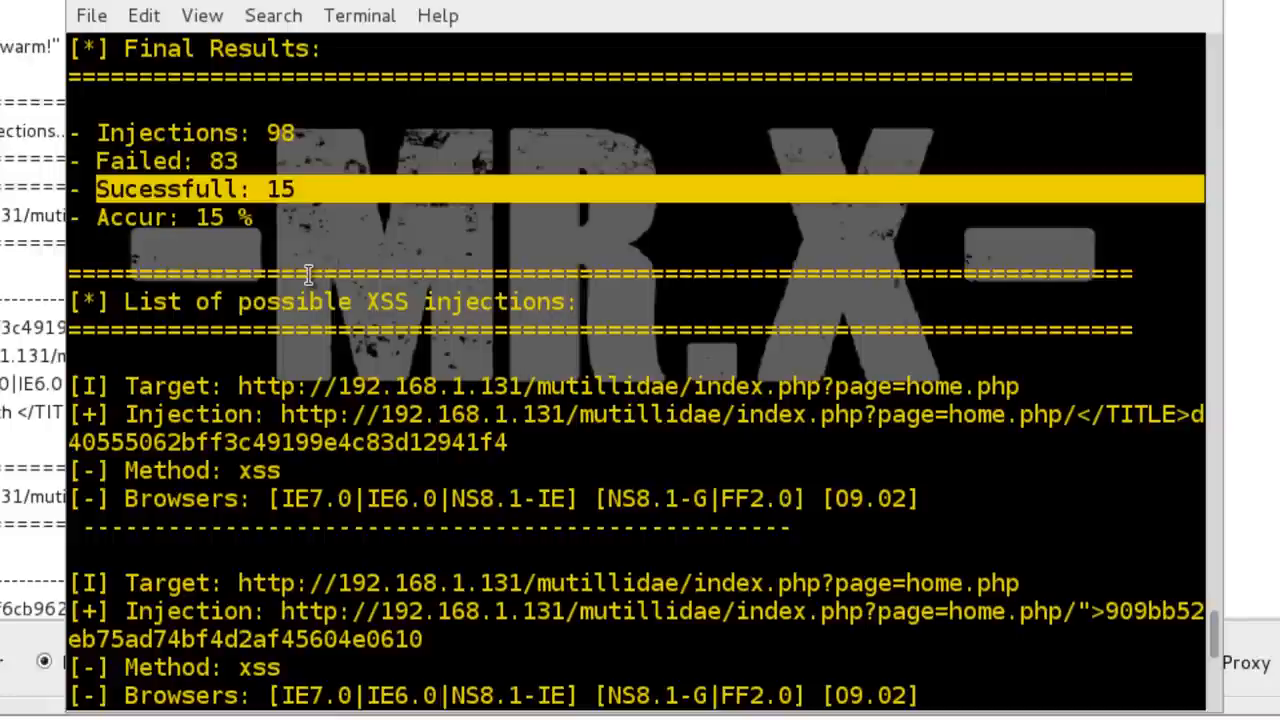
pyautogui.scroll(-3)
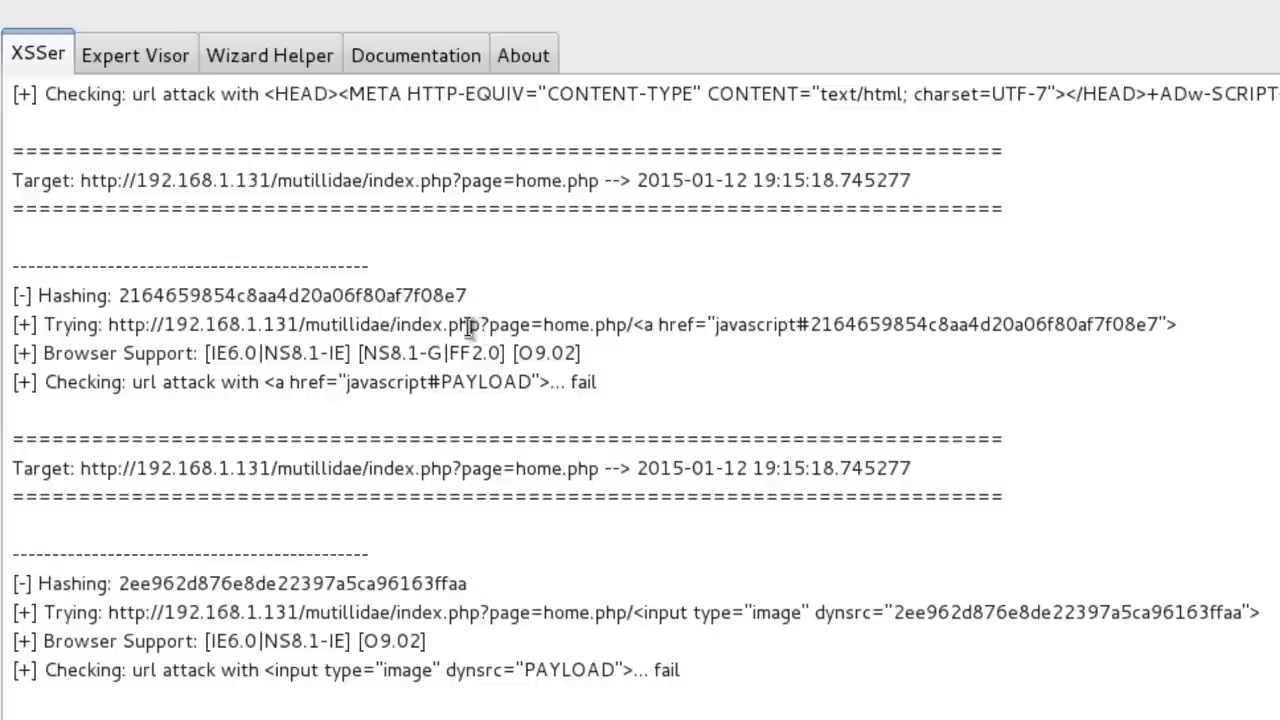
# Select the successful SCRIPT alert injection URL in the XSSer log for copying.
pyautogui.moveTo(480, 324); pyautogui.dragTo(1120, 324)
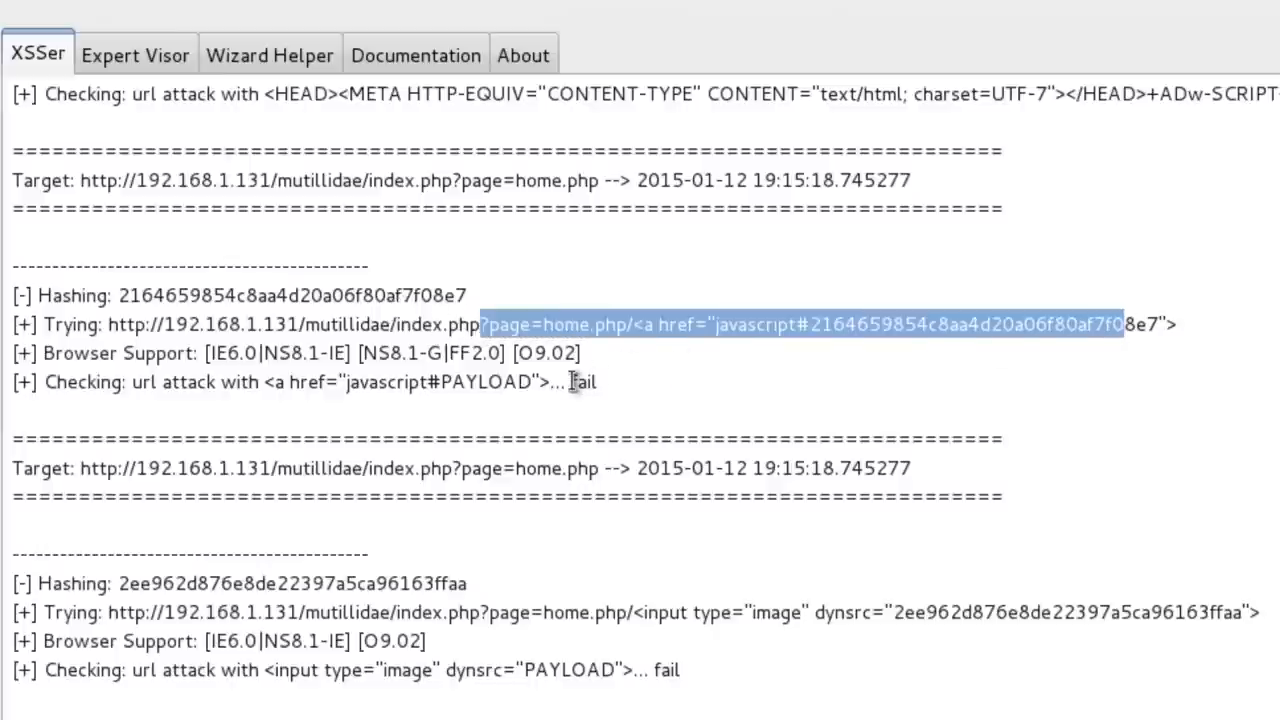
pyautogui.scroll(-3)
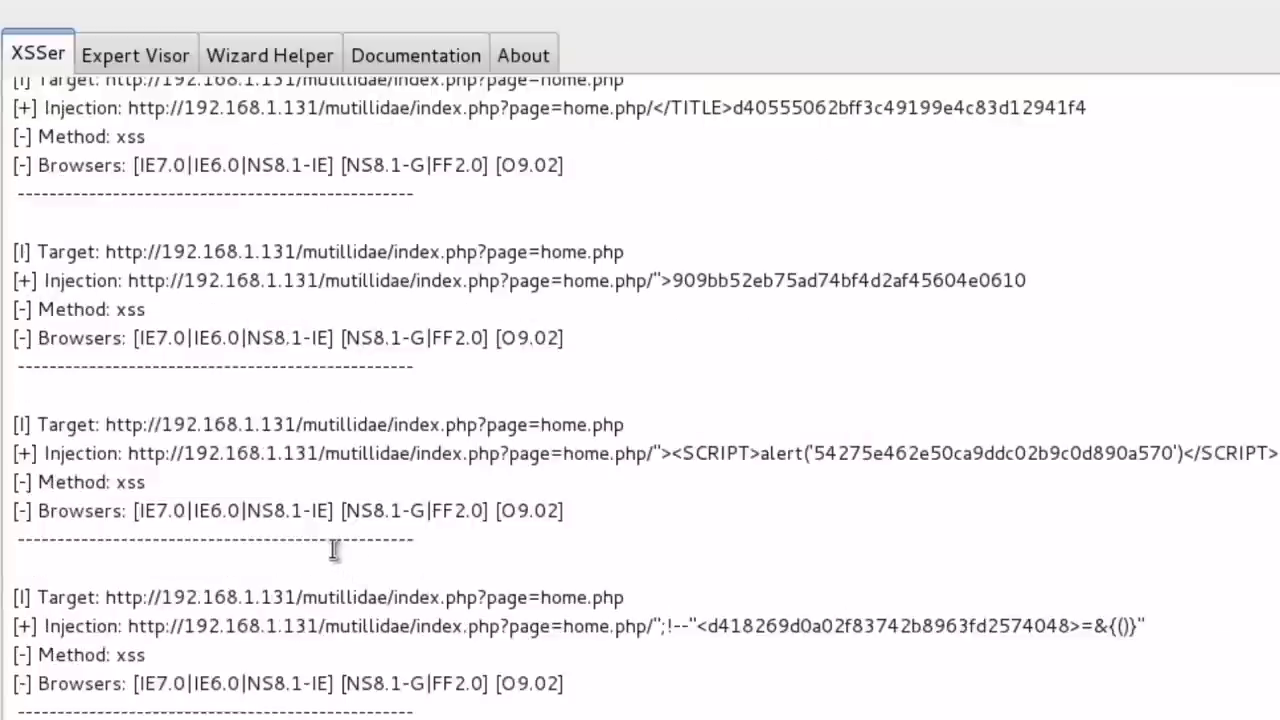
pyautogui.doubleClick(152, 452)
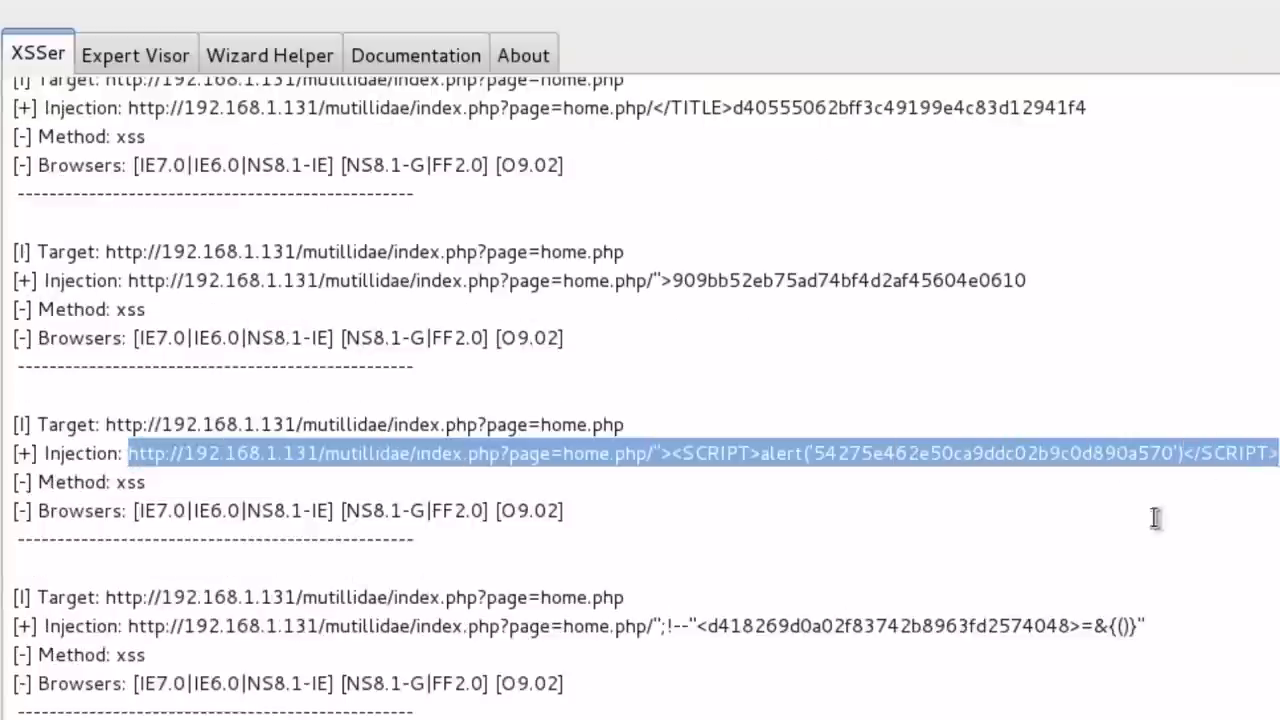
pyautogui.moveTo(784, 452)
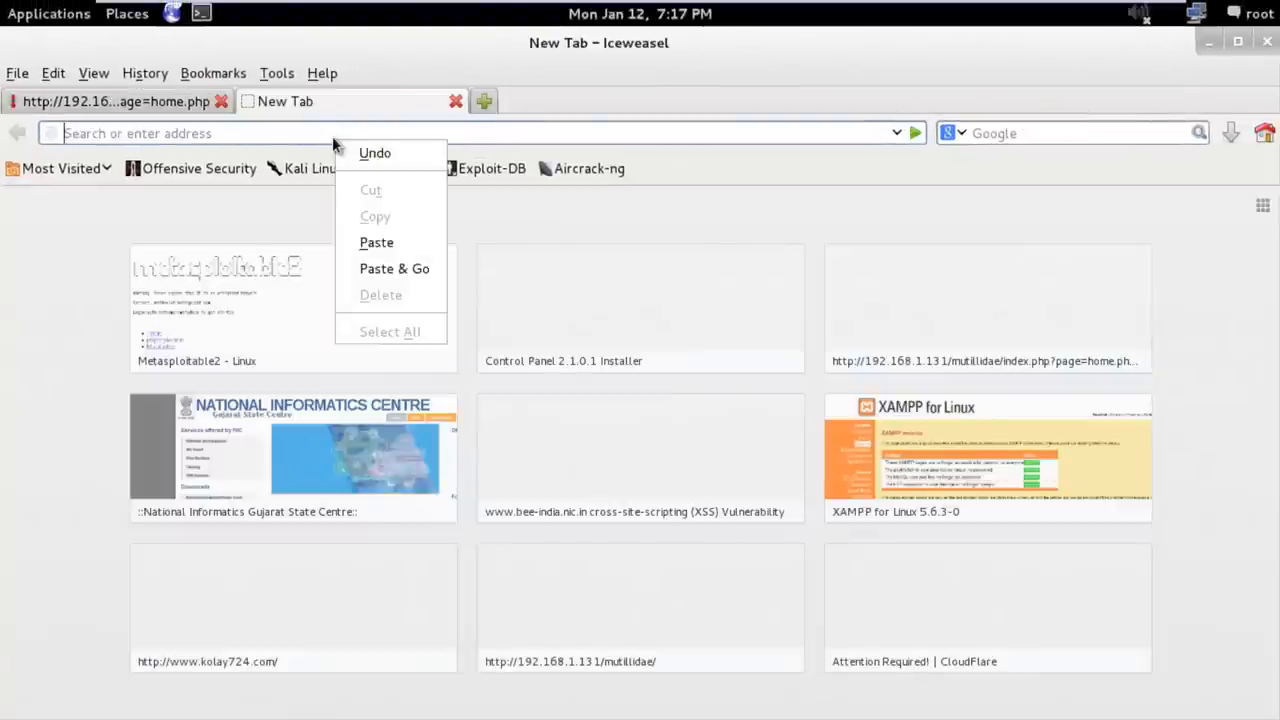
# Paste and load the injection URL in Iceweasel, then dismiss the resulting alert popup.
pyautogui.click(376, 242)
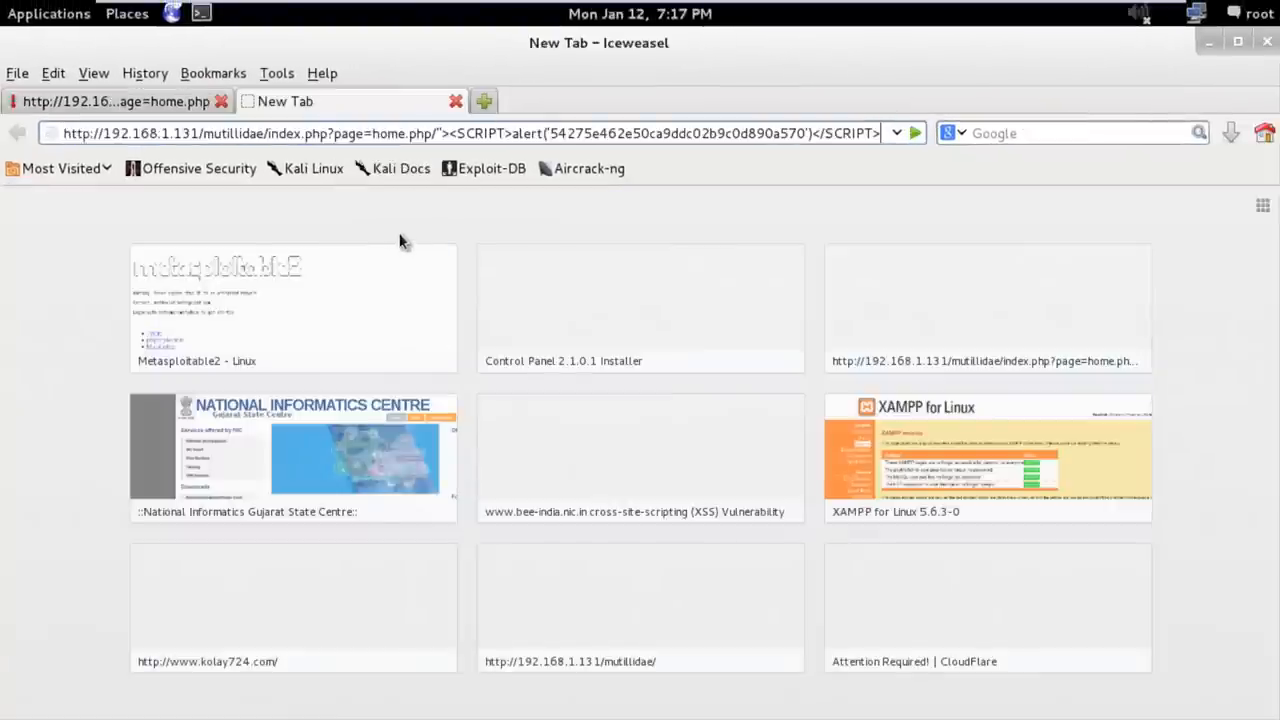
pyautogui.press('Return')
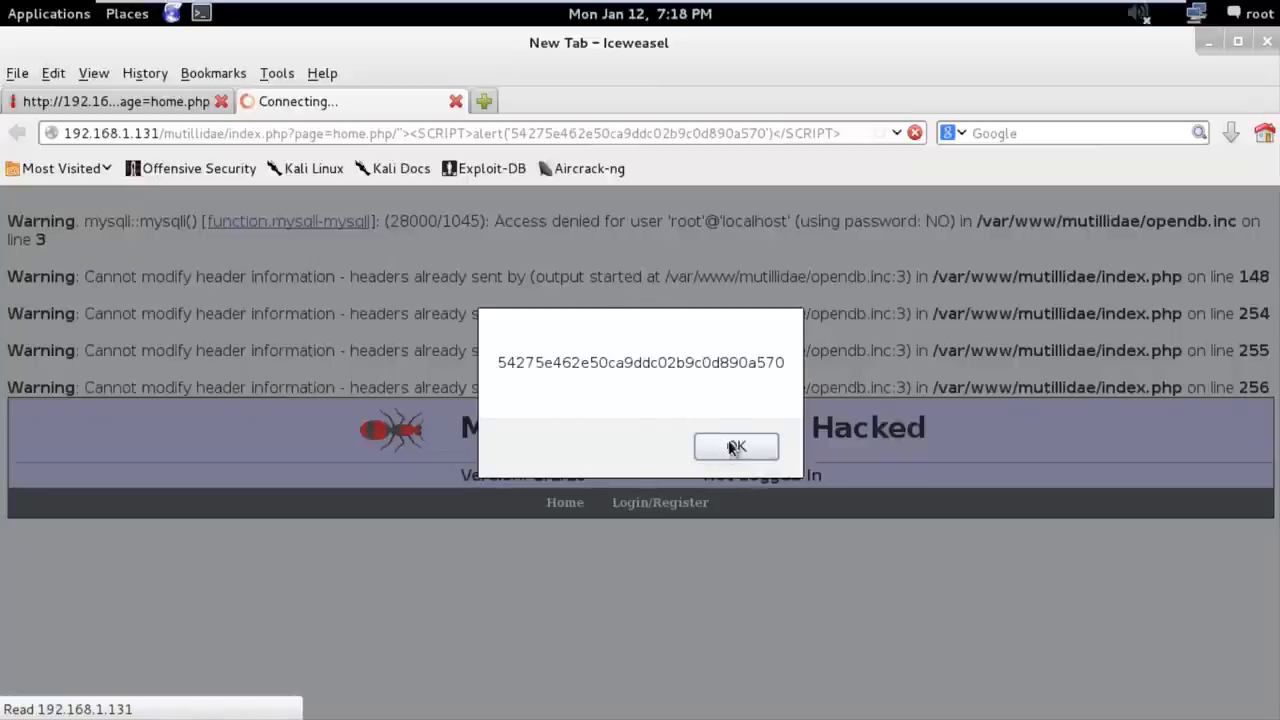
pyautogui.click(736, 446)
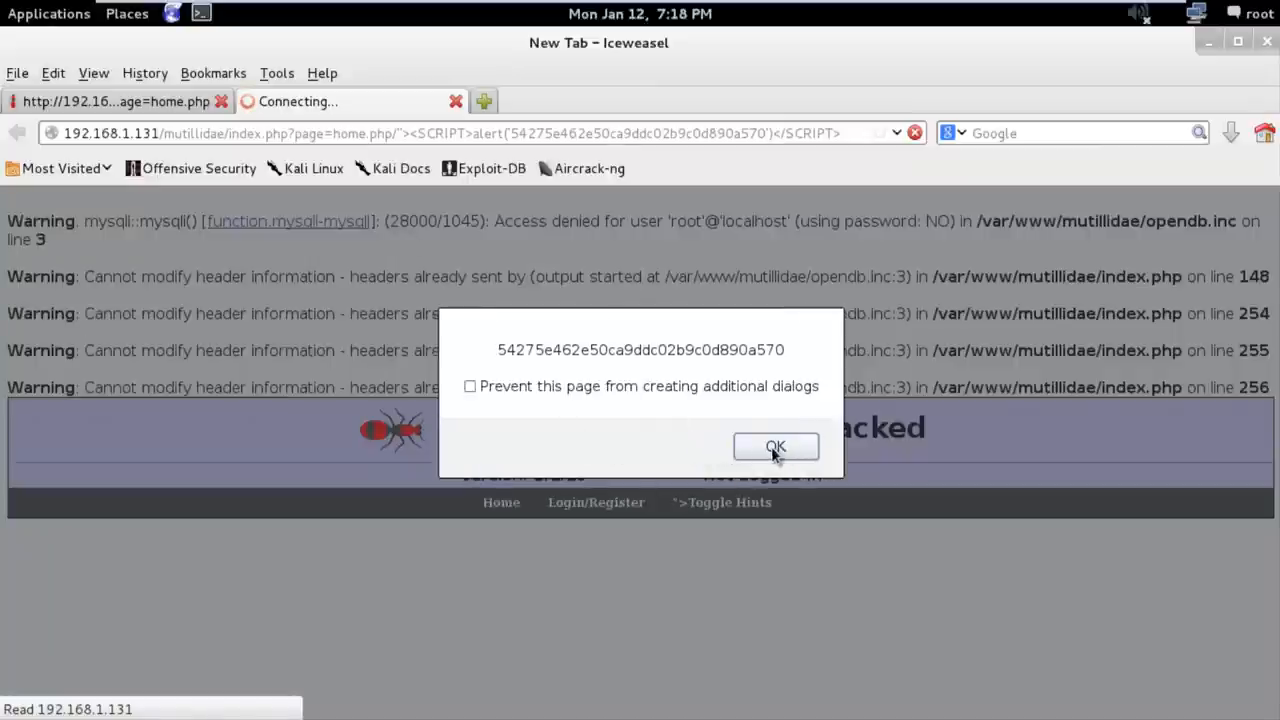